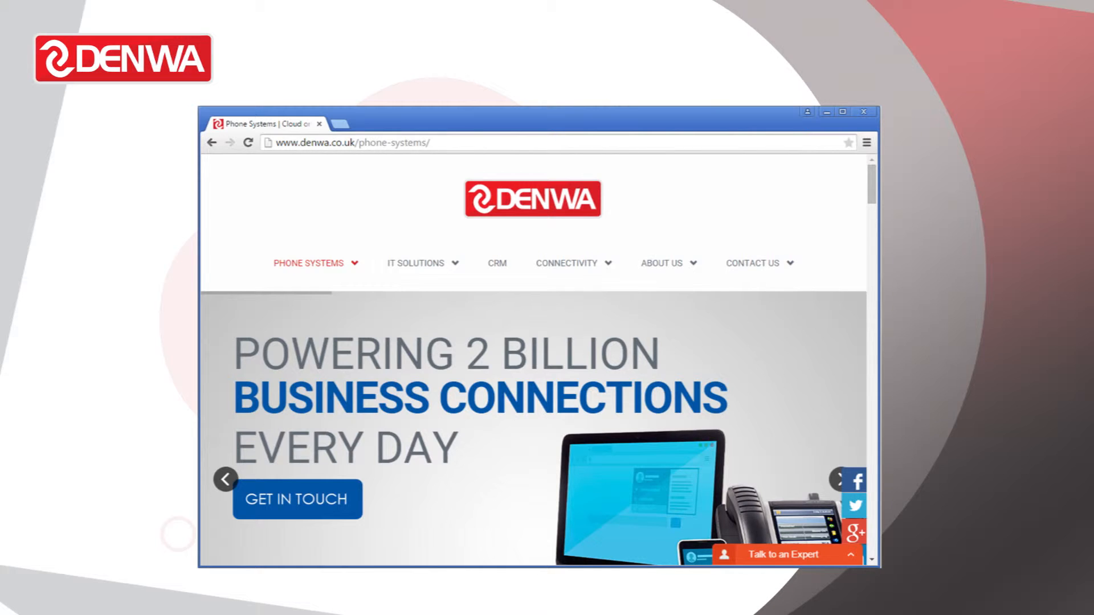
- Start entering the mitel-demo address in Chrome's address bar, bringing up logon suggestions
{"action": "left_click", "coordinate": [348, 142]}
{"action": "type", "text": "http://mitel-dem"}
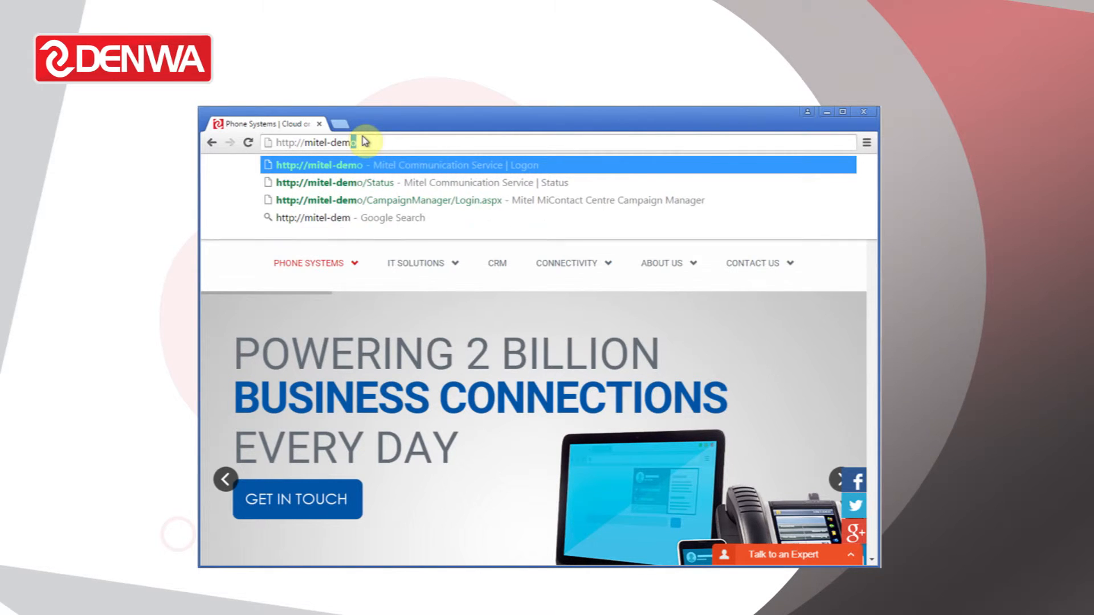
- Go to the Communication Service logon page and sign in as user 'engineer'
{"action": "left_click", "coordinate": [403, 164]}
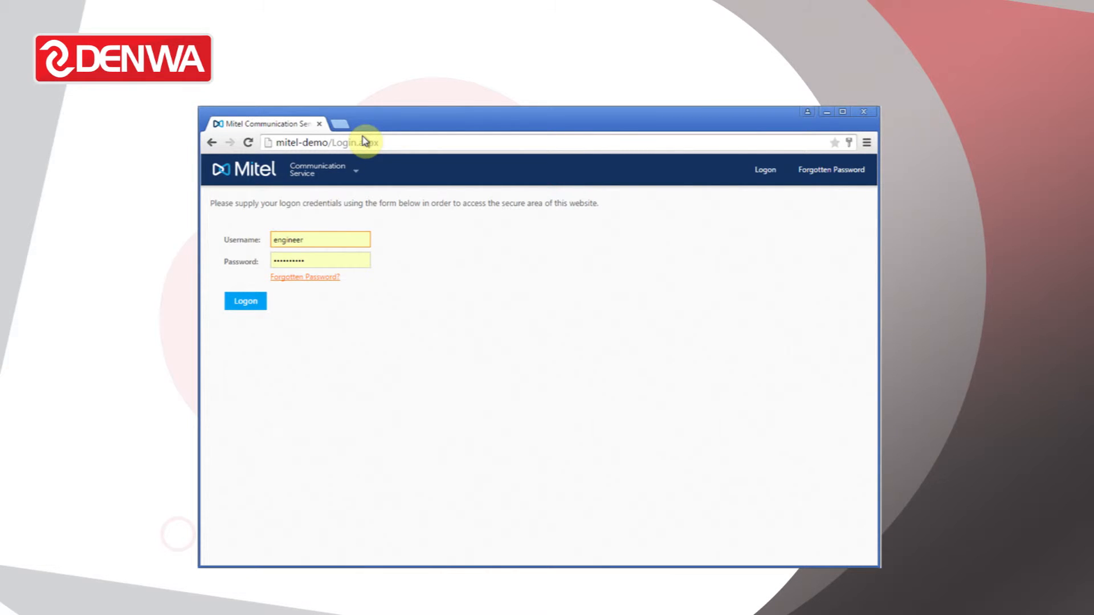
{"action": "mouse_move", "coordinate": [365, 173]}
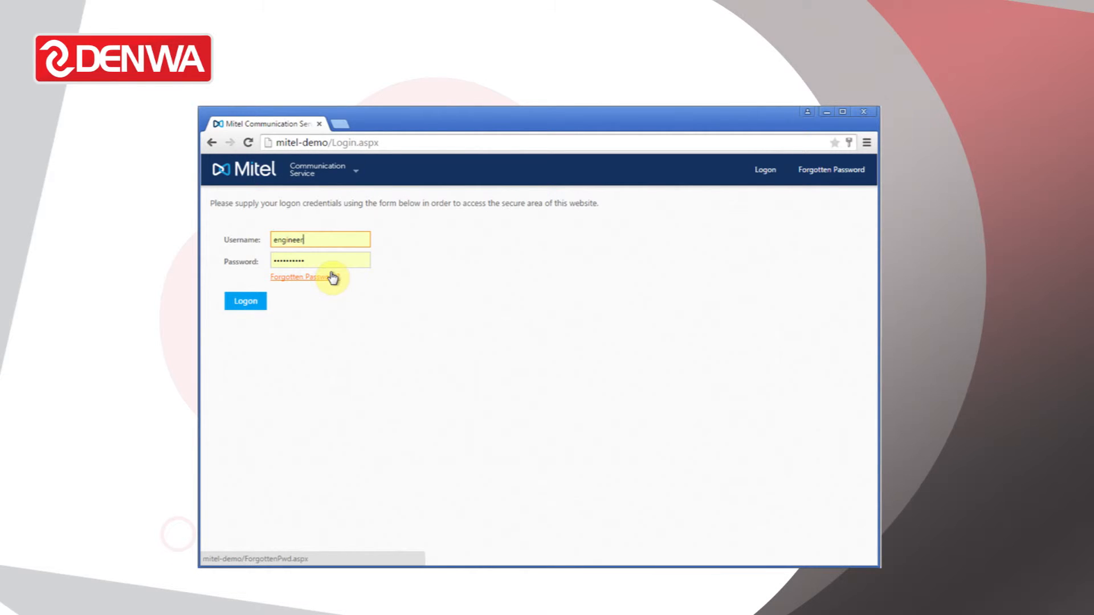
{"action": "mouse_move", "coordinate": [245, 307]}
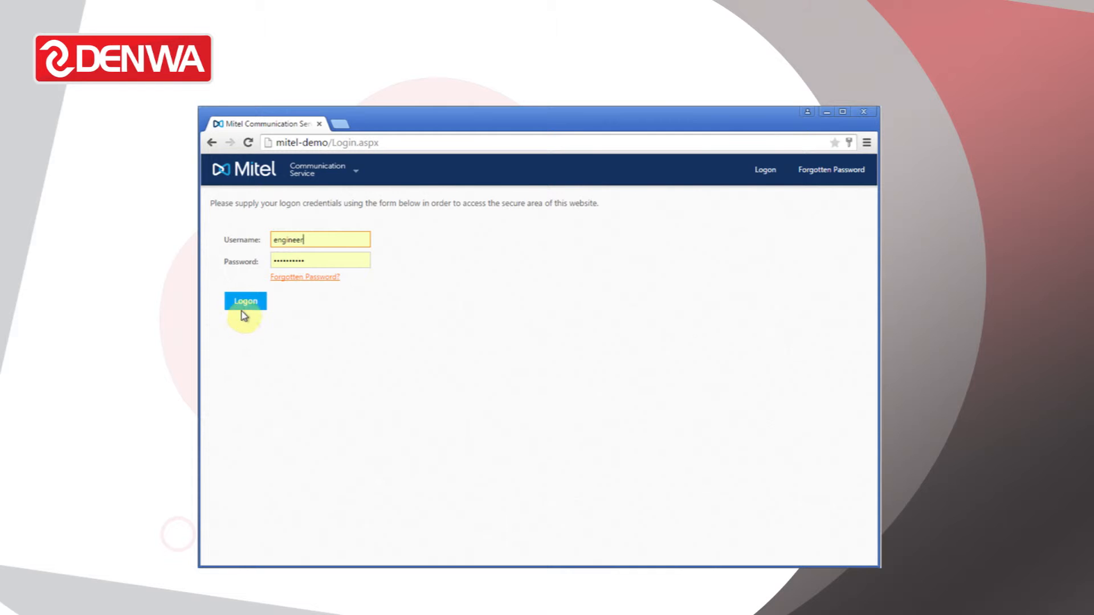
{"action": "left_click", "coordinate": [245, 303]}
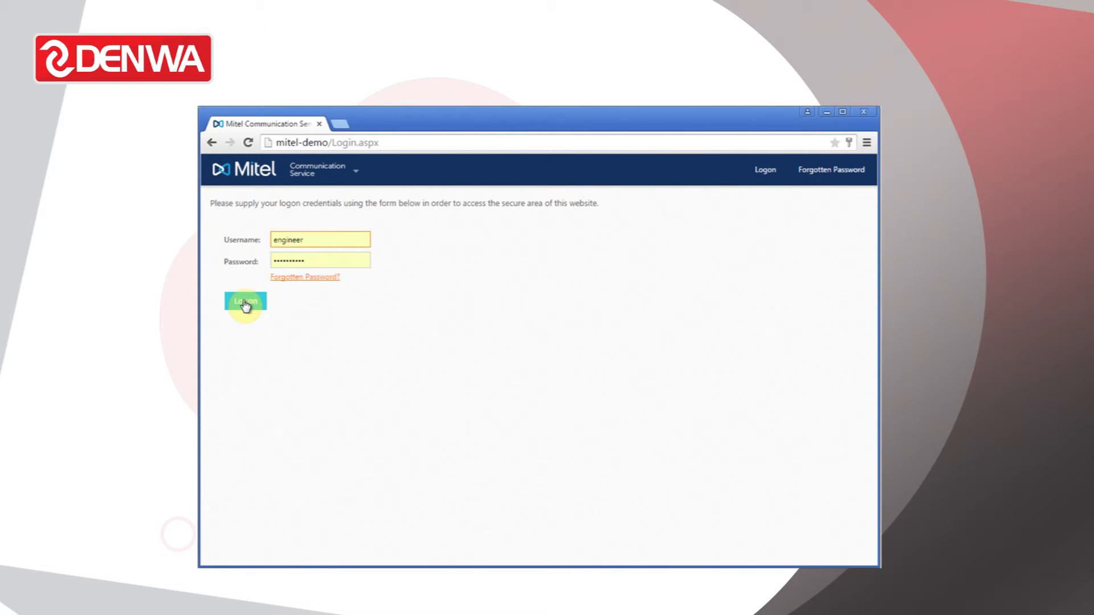
{"action": "left_click", "coordinate": [245, 301]}
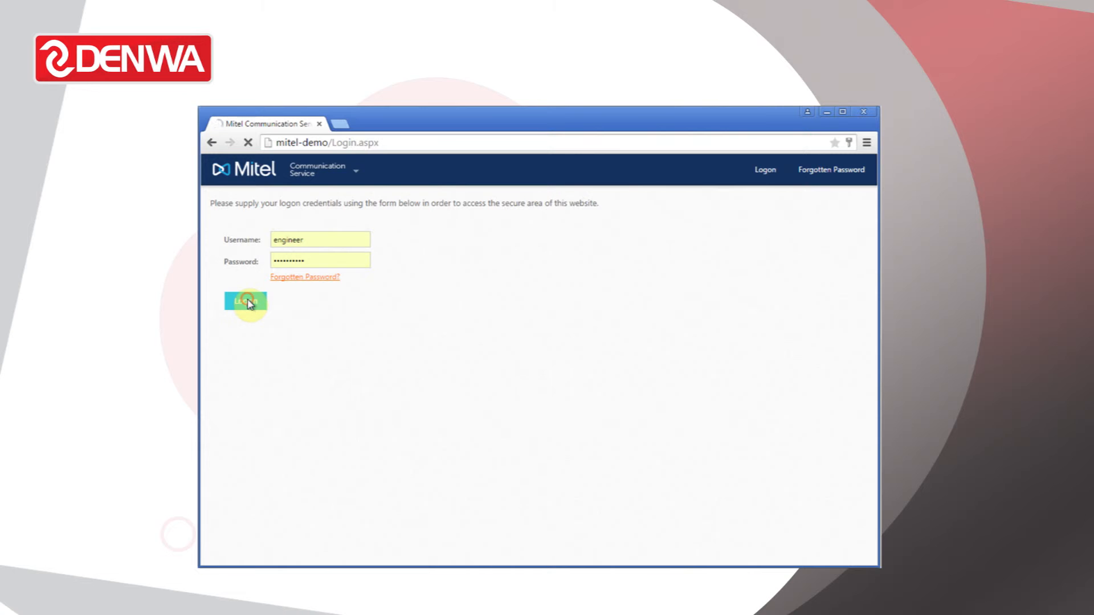
{"action": "left_click", "coordinate": [246, 301]}
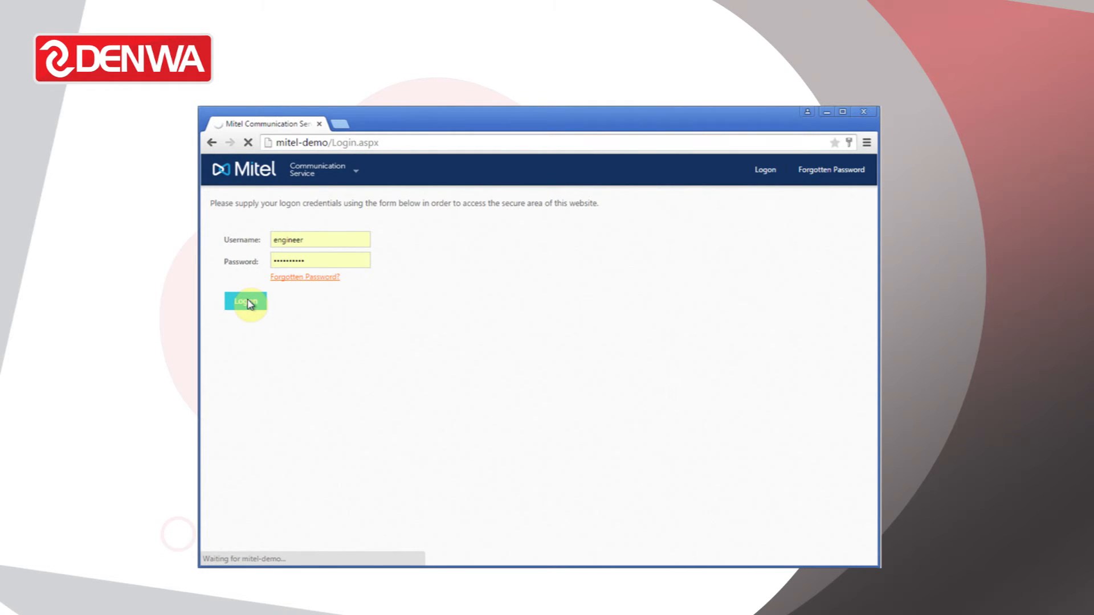
- Finish signing in and review the Default Engineer dashboard's five critical alerts
{"action": "left_click", "coordinate": [246, 301]}
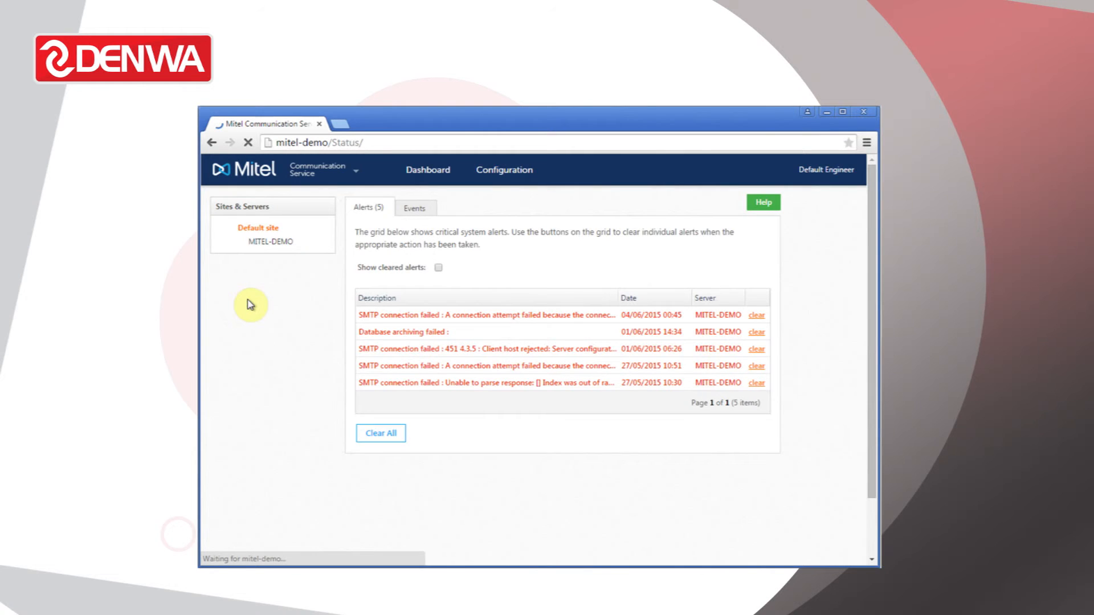
{"action": "left_click", "coordinate": [428, 170]}
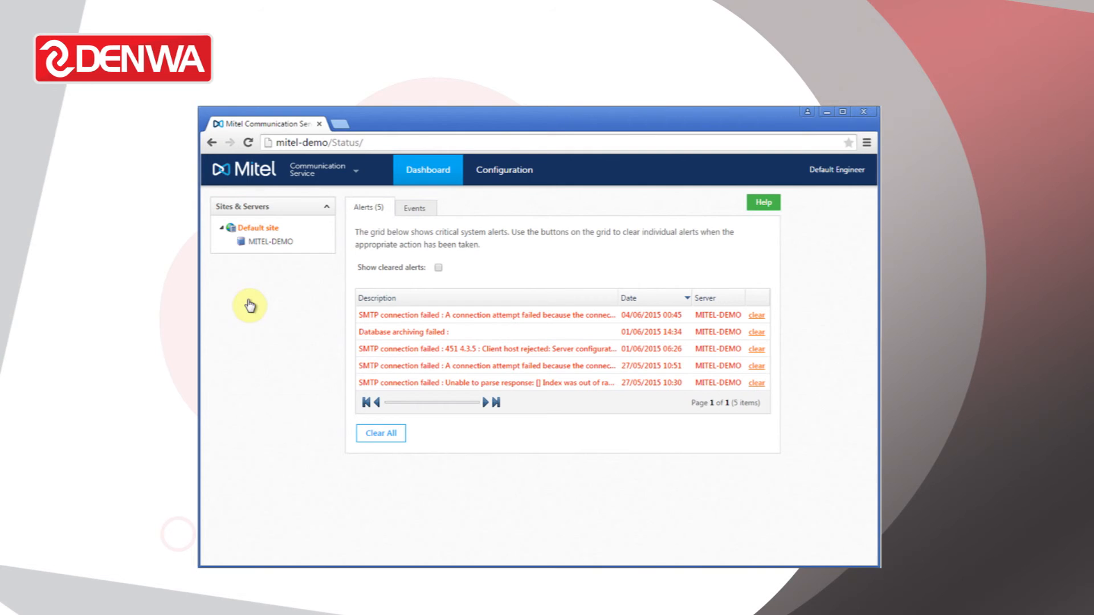
{"action": "mouse_move", "coordinate": [504, 170]}
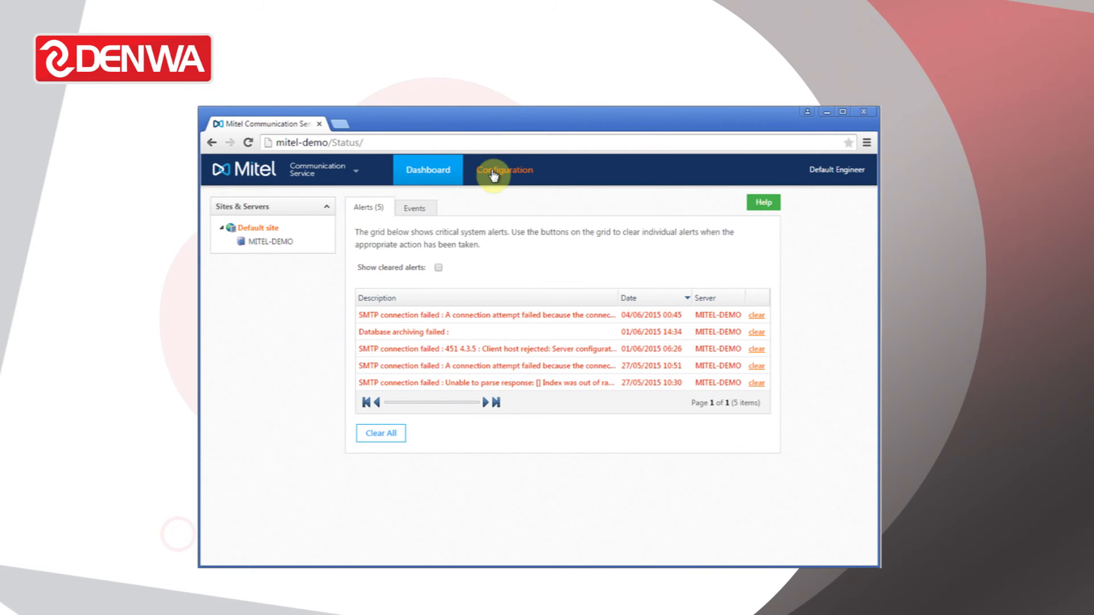
{"action": "mouse_move", "coordinate": [499, 176]}
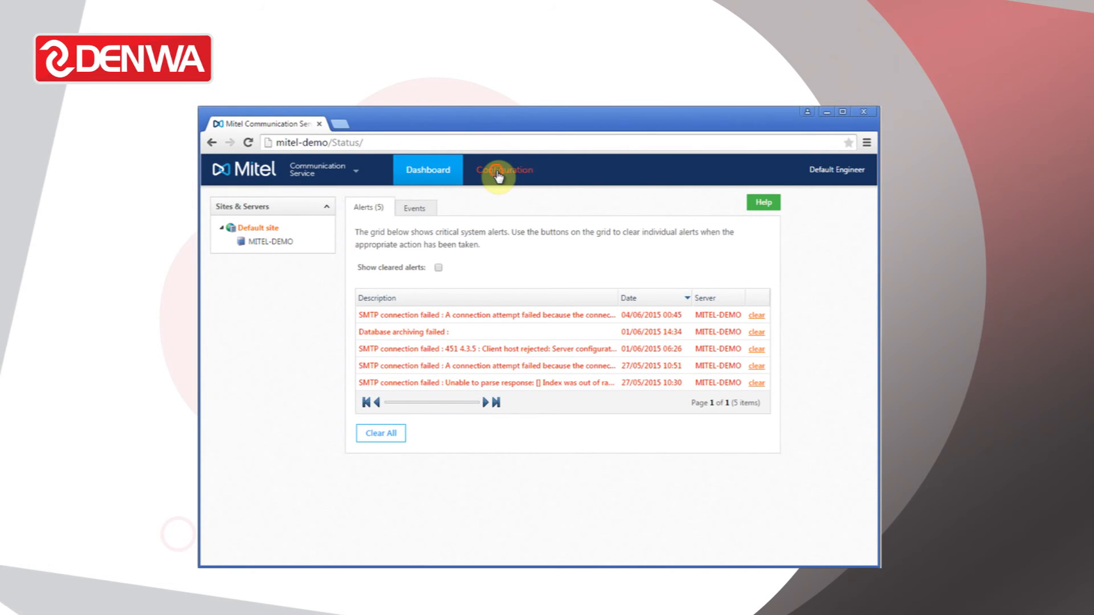
- Go to Configuration for the Default site, dismissing the 'data could not be loaded' message
{"action": "left_click", "coordinate": [504, 170]}
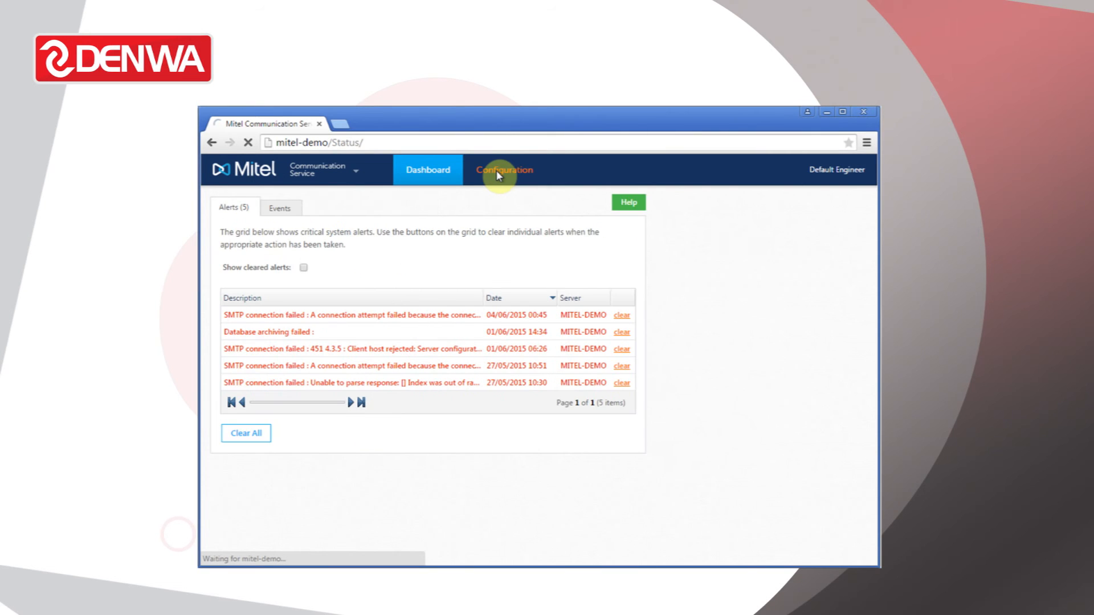
{"action": "left_click", "coordinate": [503, 170]}
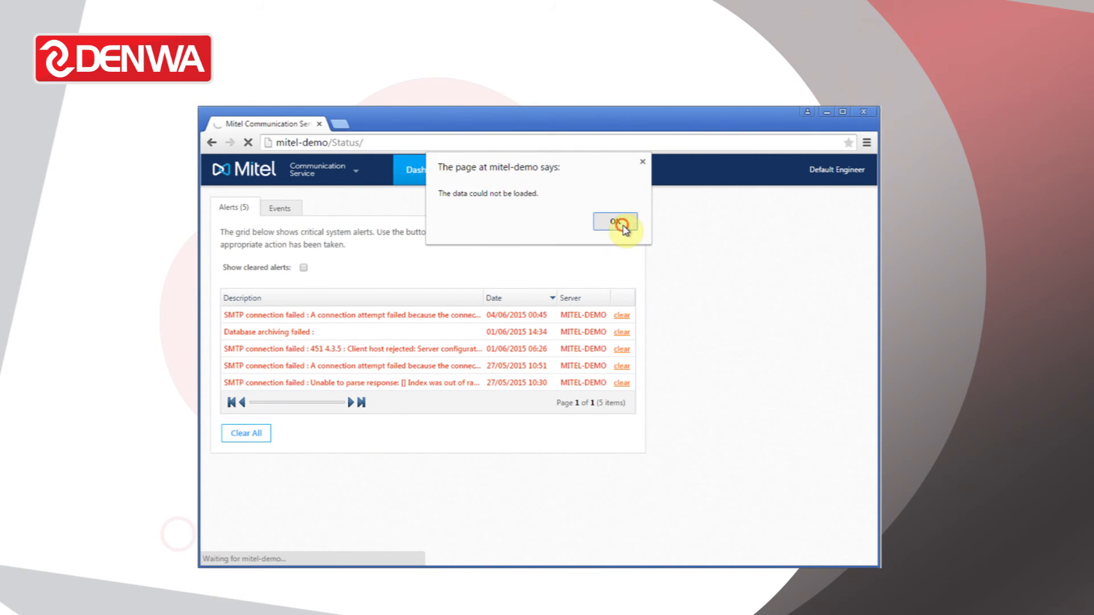
{"action": "left_click", "coordinate": [615, 222]}
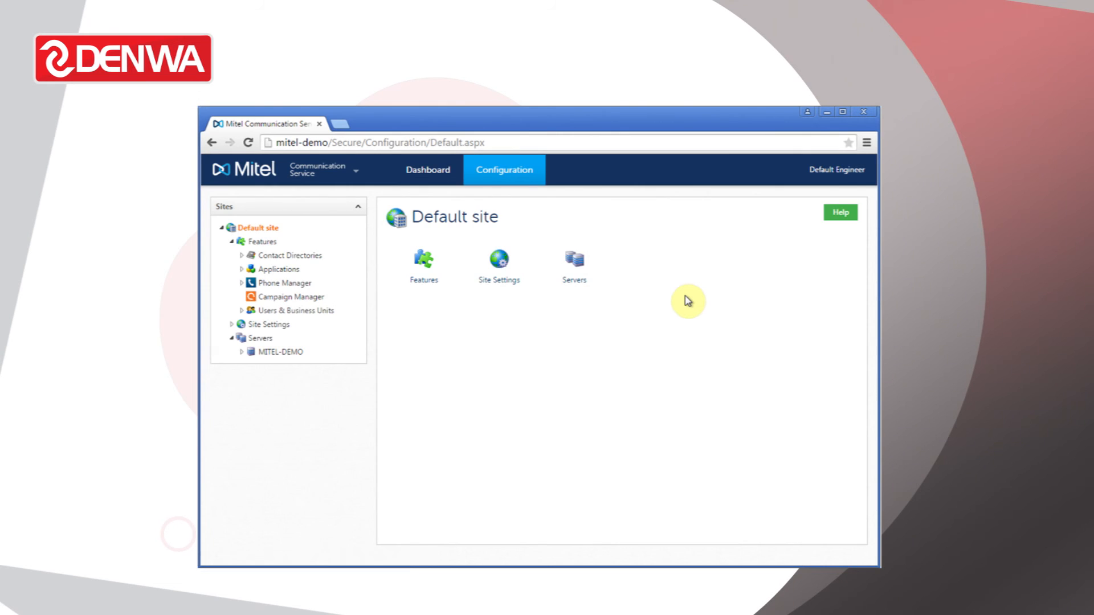
{"action": "mouse_move", "coordinate": [269, 465]}
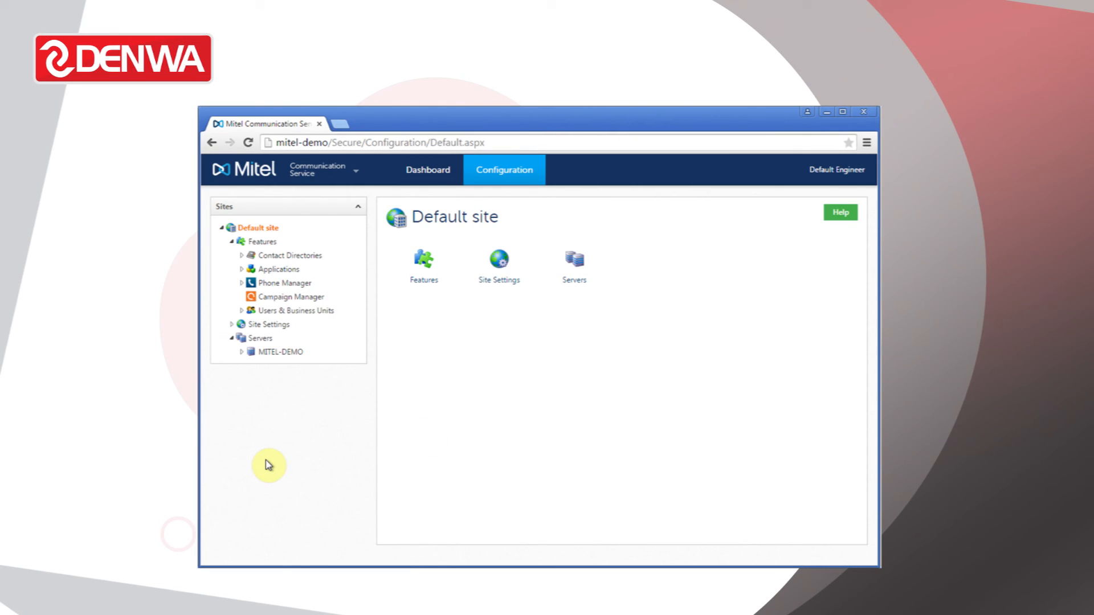